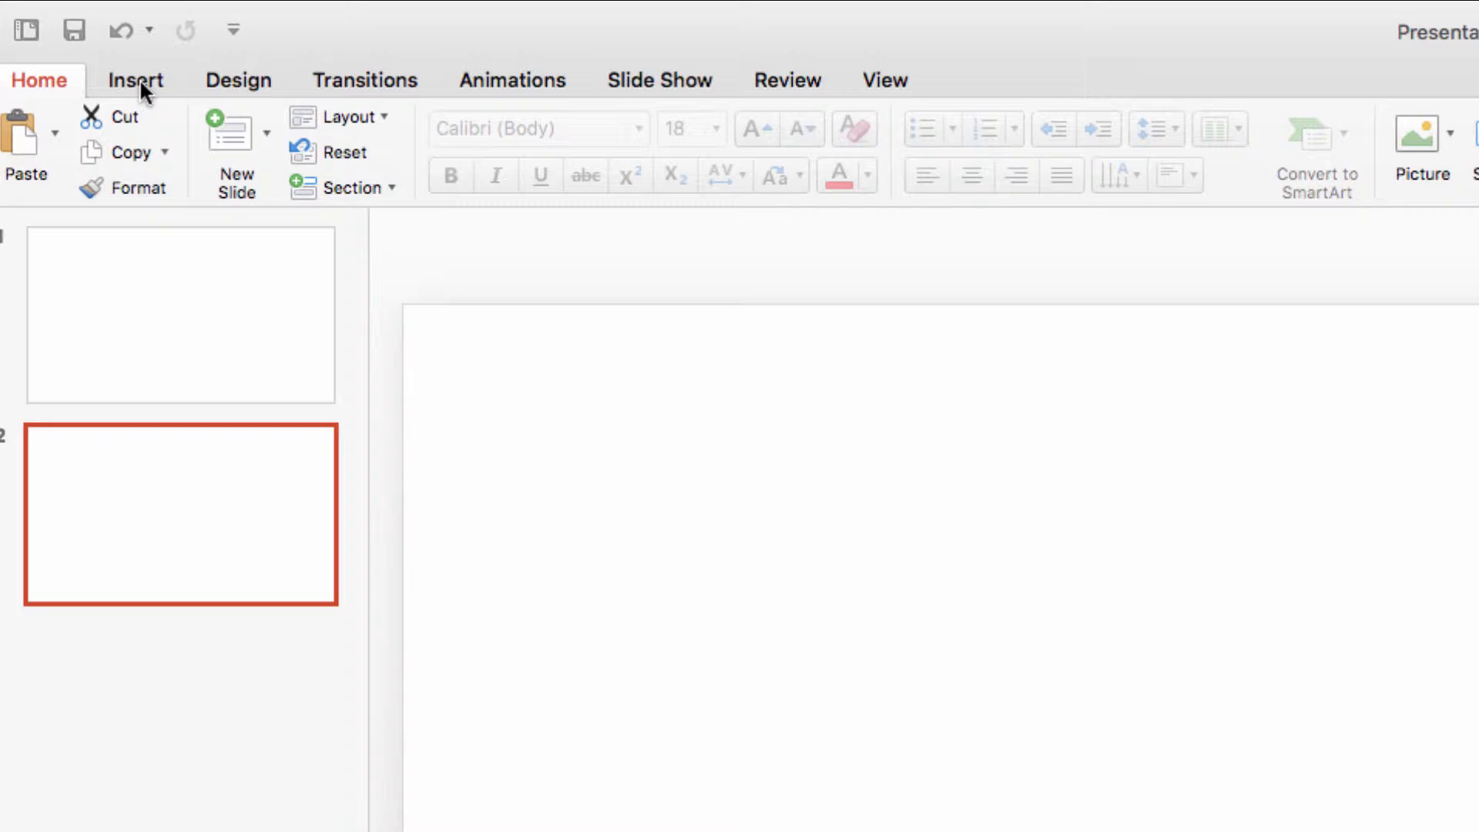
Step: Draw a large Folded Corner shape from the Shapes gallery on slide 2
{"action": "left_click", "coordinate": [140, 80]}
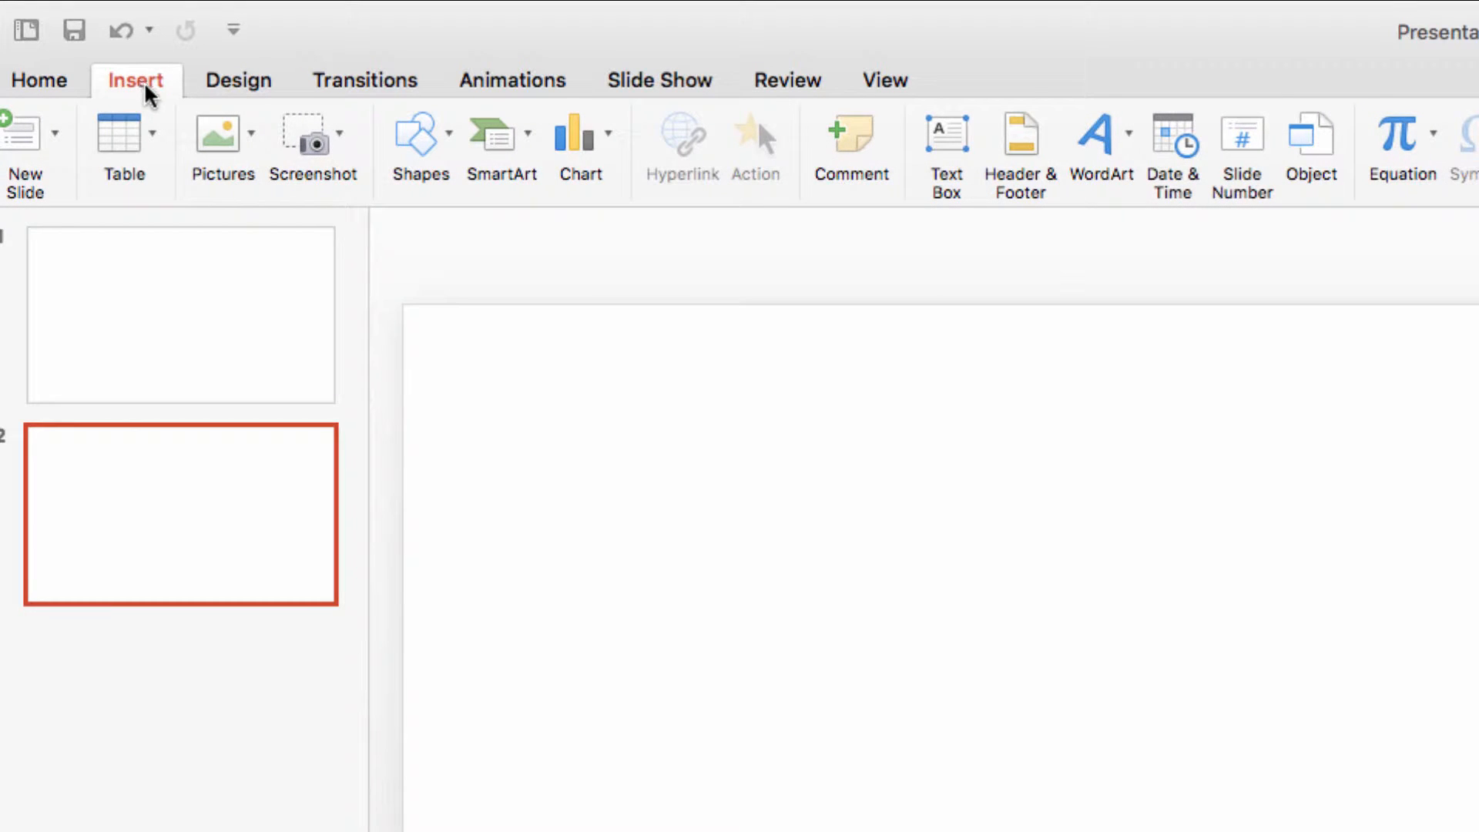
{"action": "left_click", "coordinate": [418, 132]}
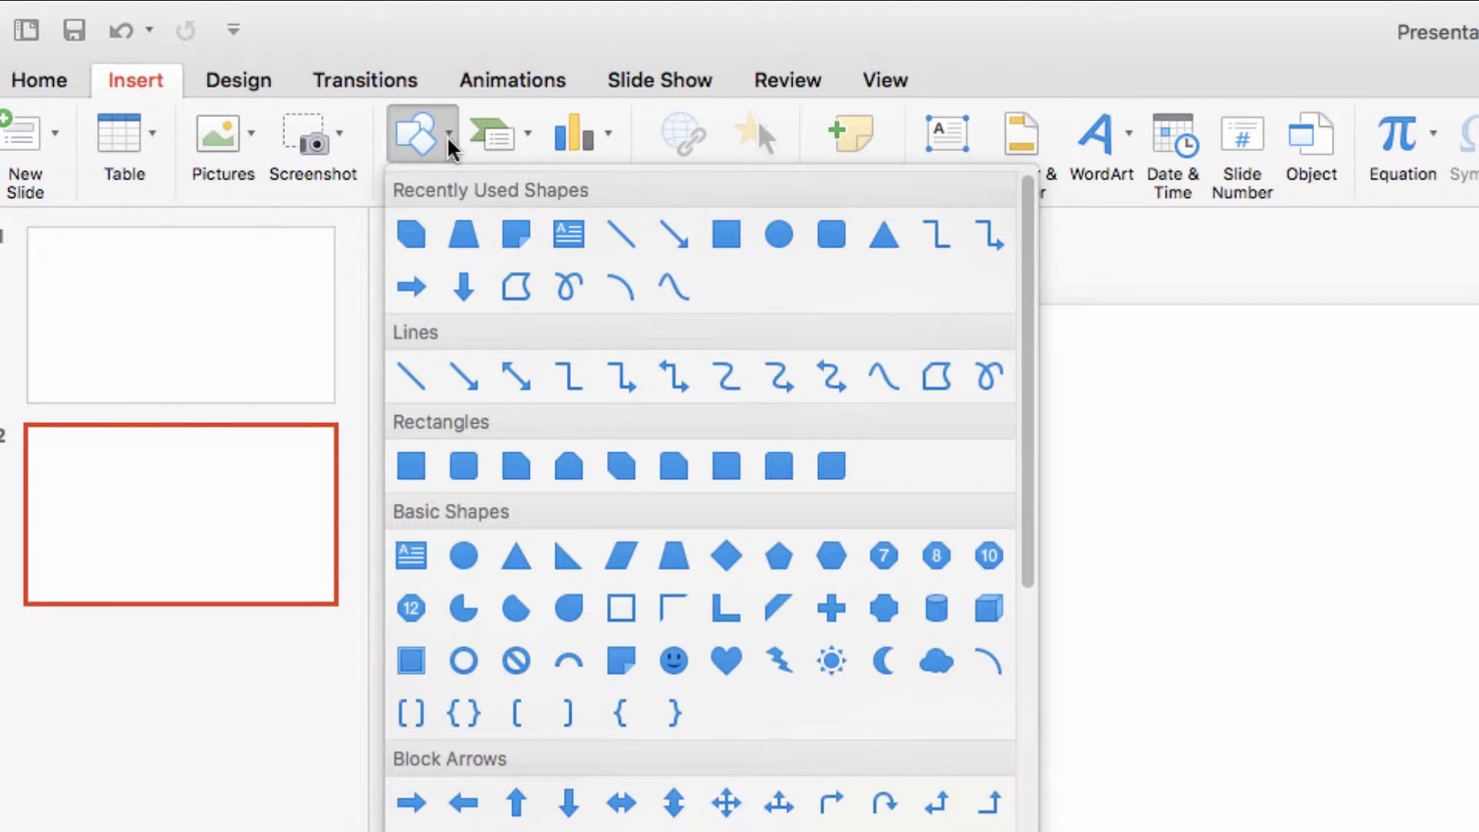
{"action": "mouse_move", "coordinate": [464, 234]}
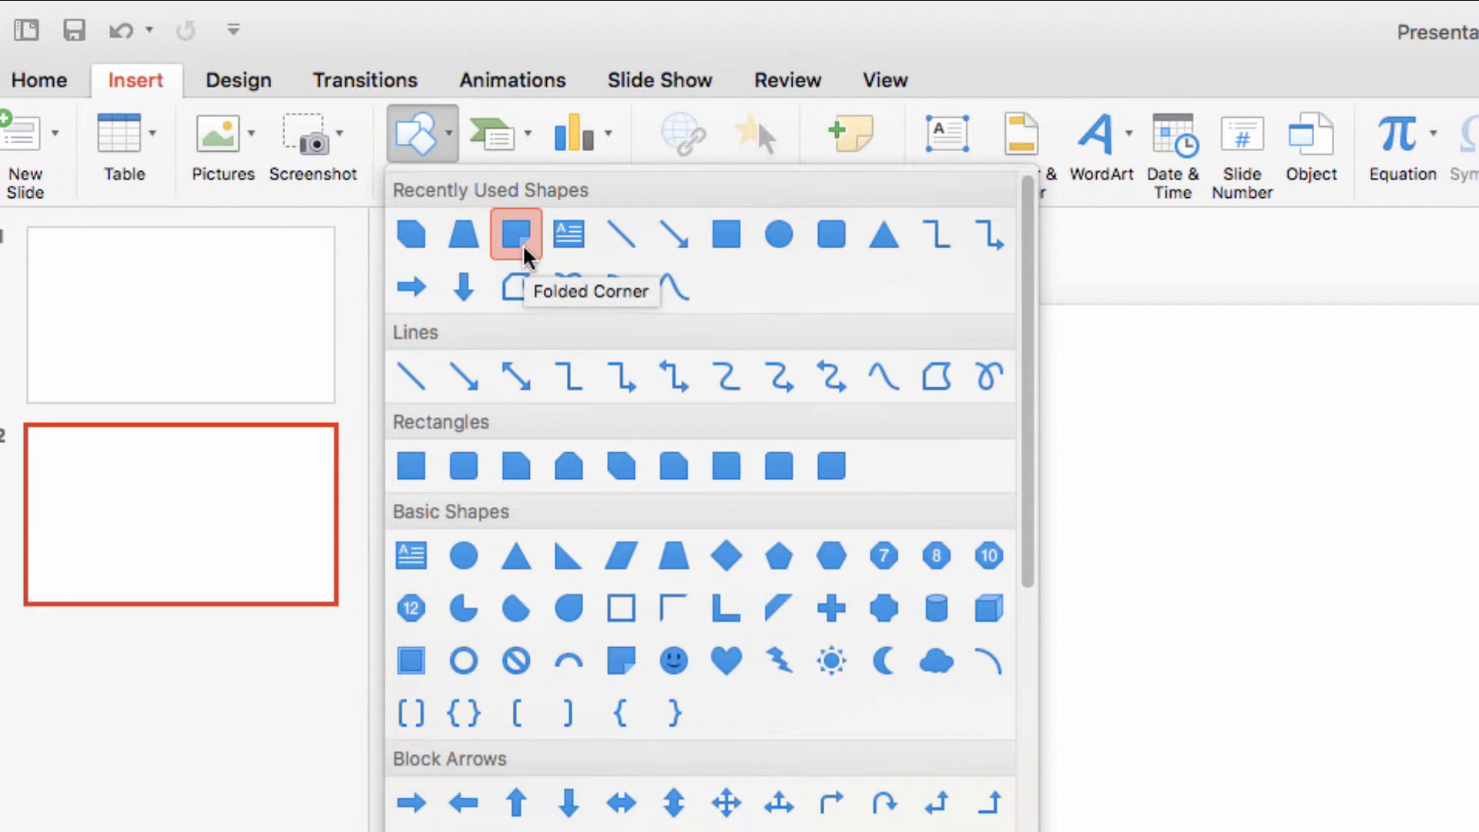
{"action": "left_click", "coordinate": [511, 234]}
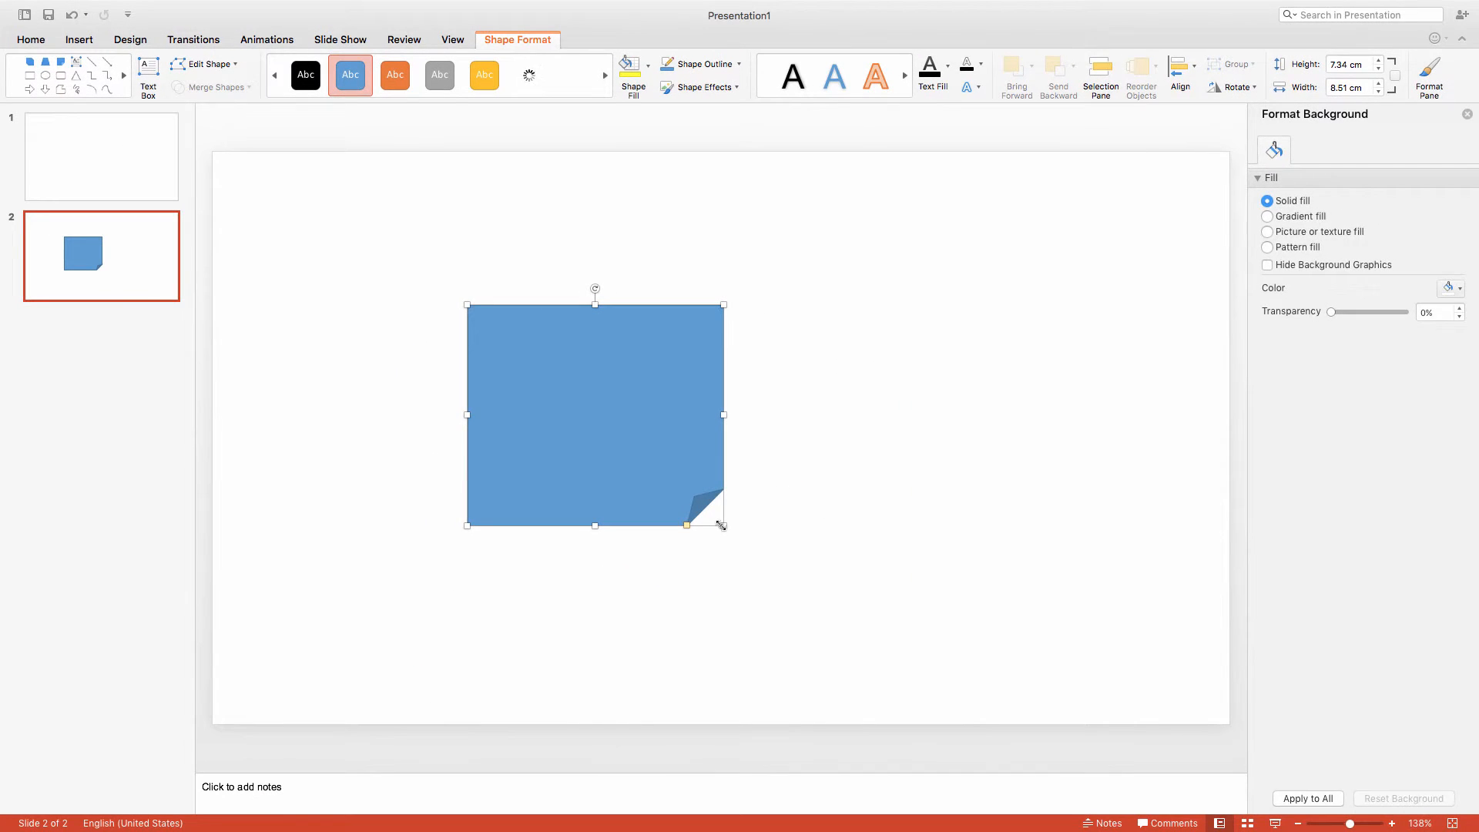
Step: Give the folded-corner shape the Intense Effect - Gold, Accent 4 style
{"action": "left_click", "coordinate": [604, 75]}
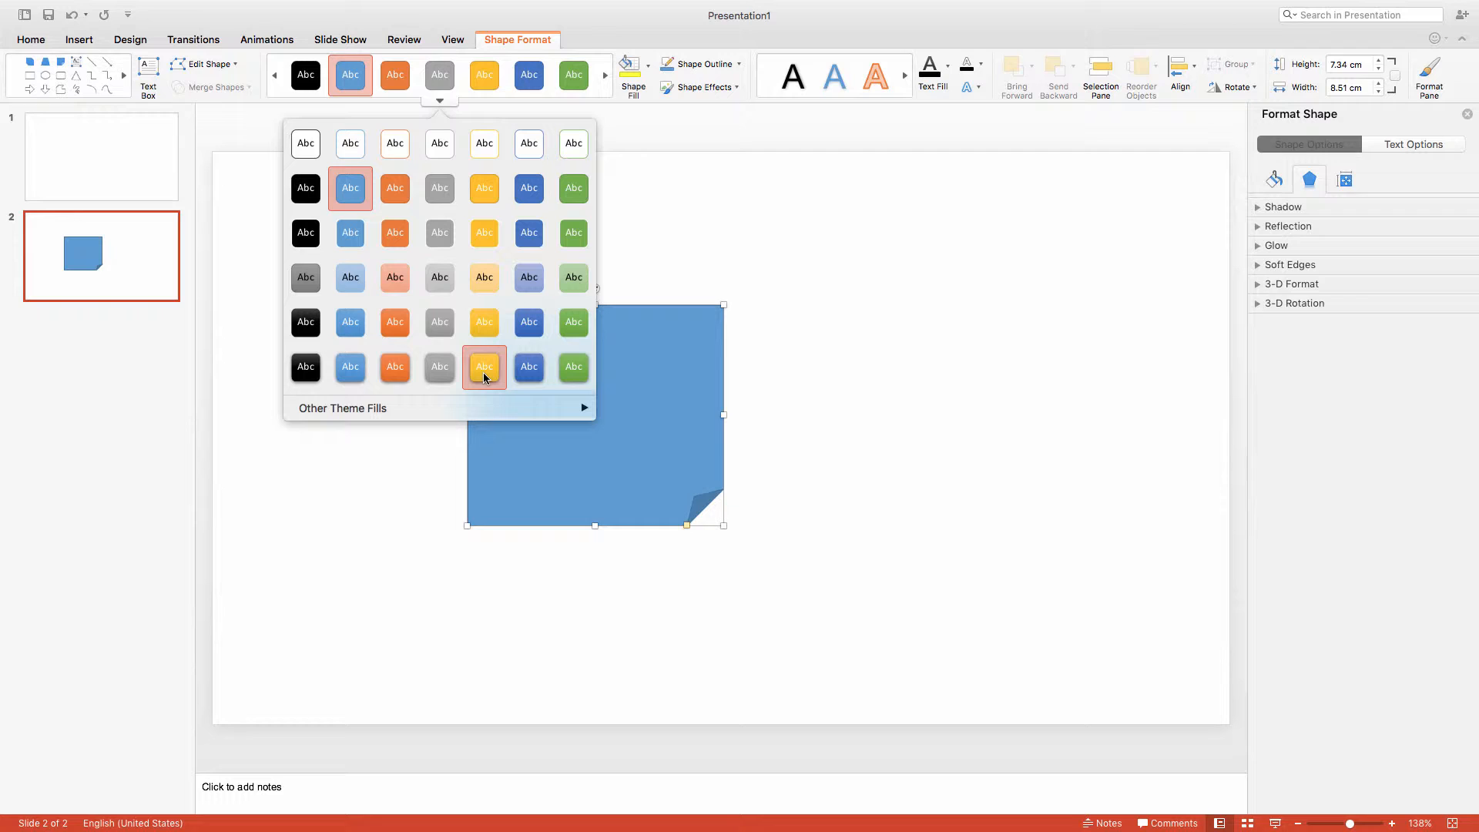
{"action": "mouse_move", "coordinate": [484, 367]}
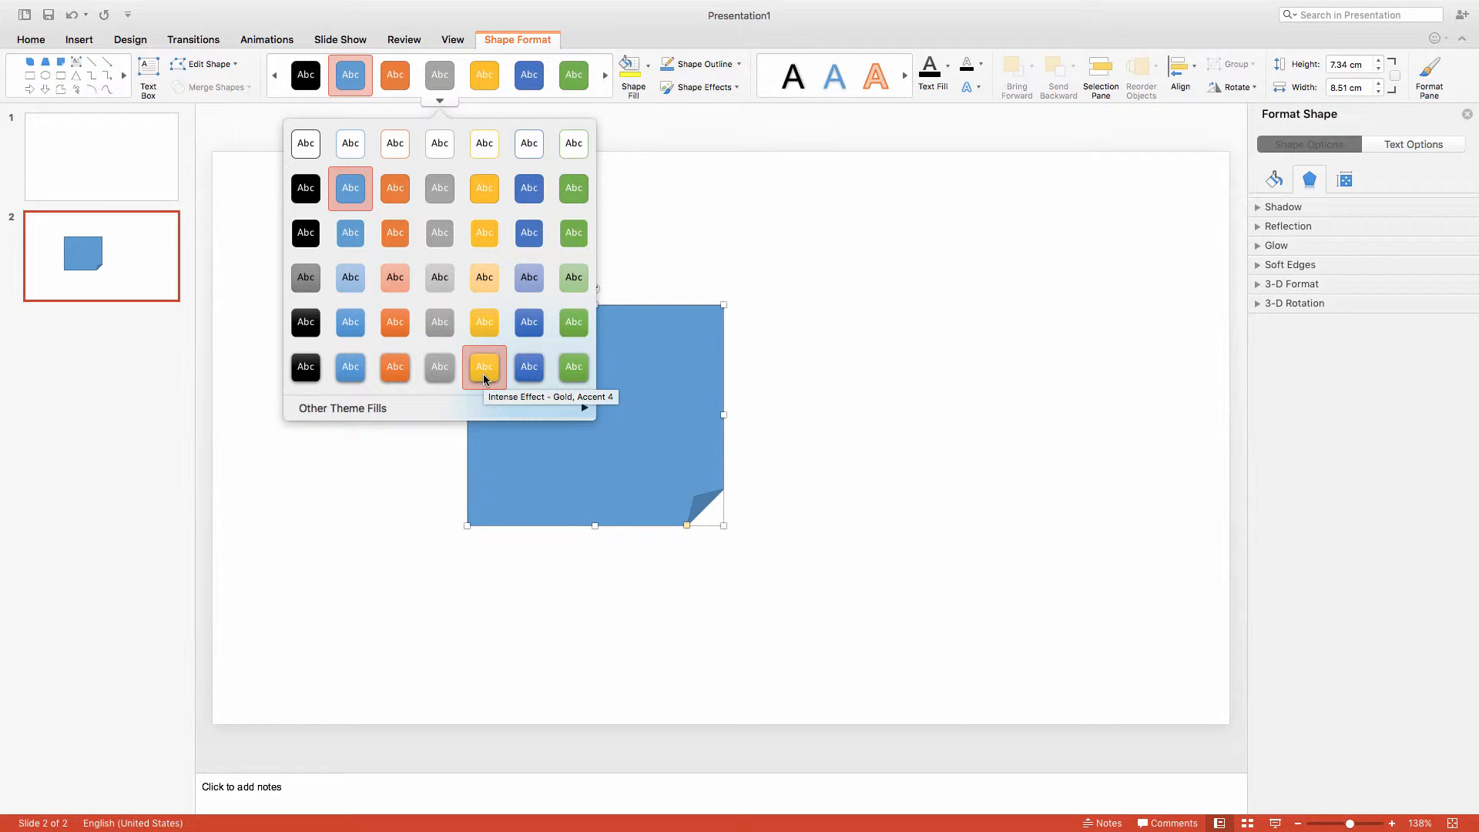
{"action": "left_click", "coordinate": [484, 367]}
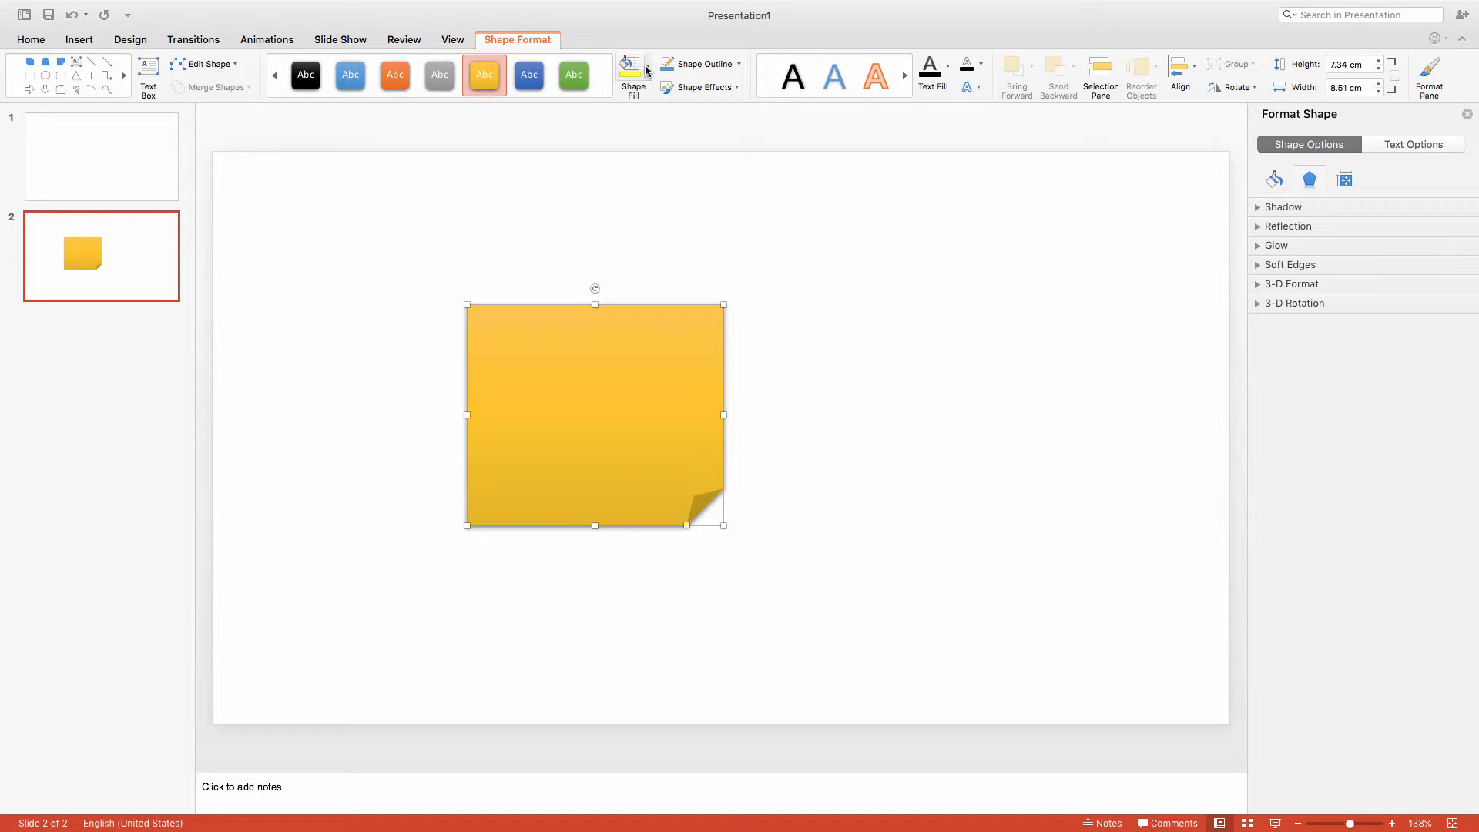
Step: Fill the folded-corner shape with solid bright yellow from Standard Colors
{"action": "left_click", "coordinate": [647, 69]}
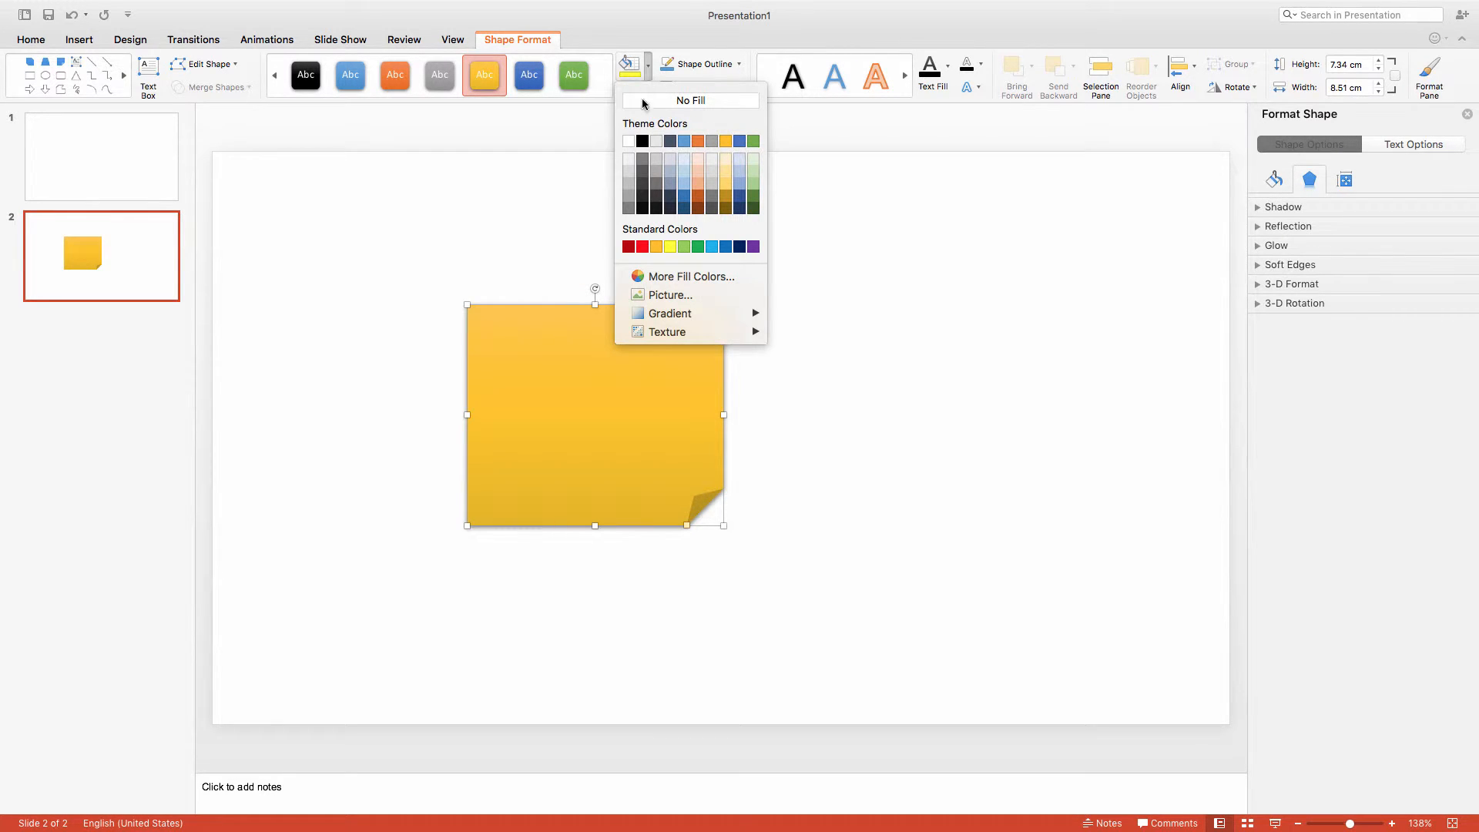
{"action": "left_click", "coordinate": [670, 245]}
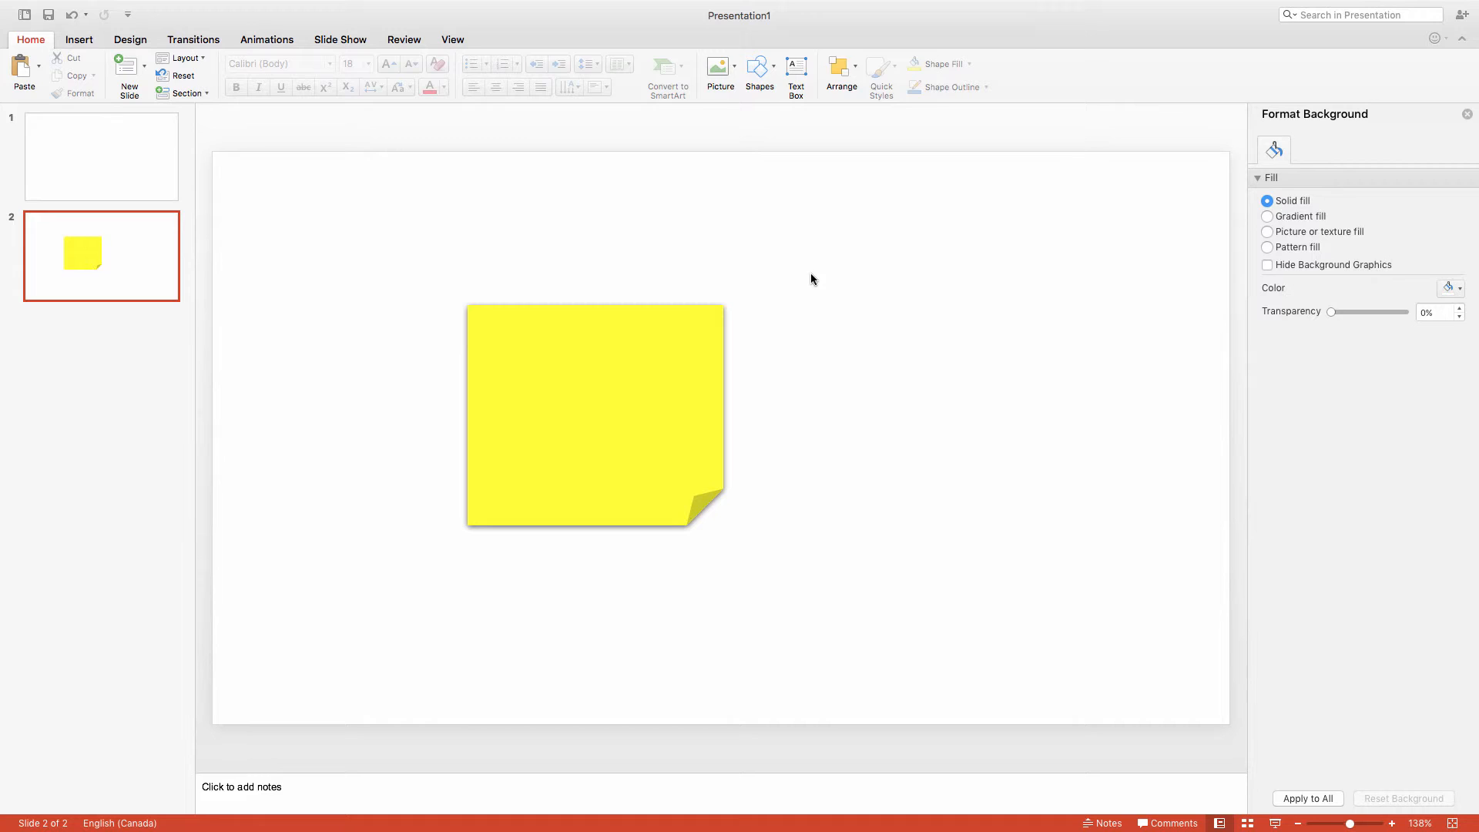
Step: Add an empty text box on the upper part of the note, set to Comic Sans MS
{"action": "left_click", "coordinate": [795, 68]}
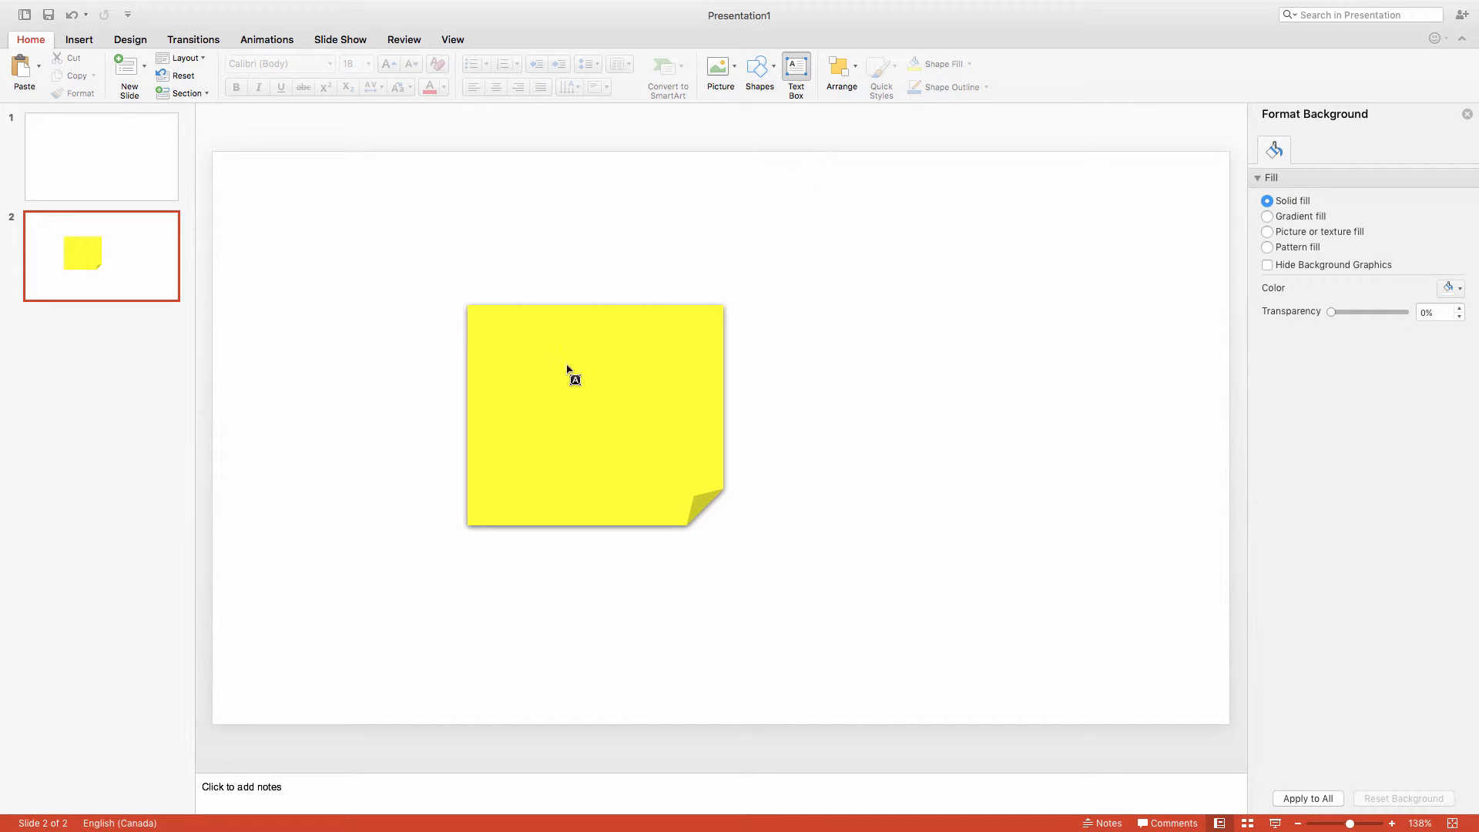
{"action": "left_click_drag", "start_coordinate": [504, 346], "coordinate": [677, 418]}
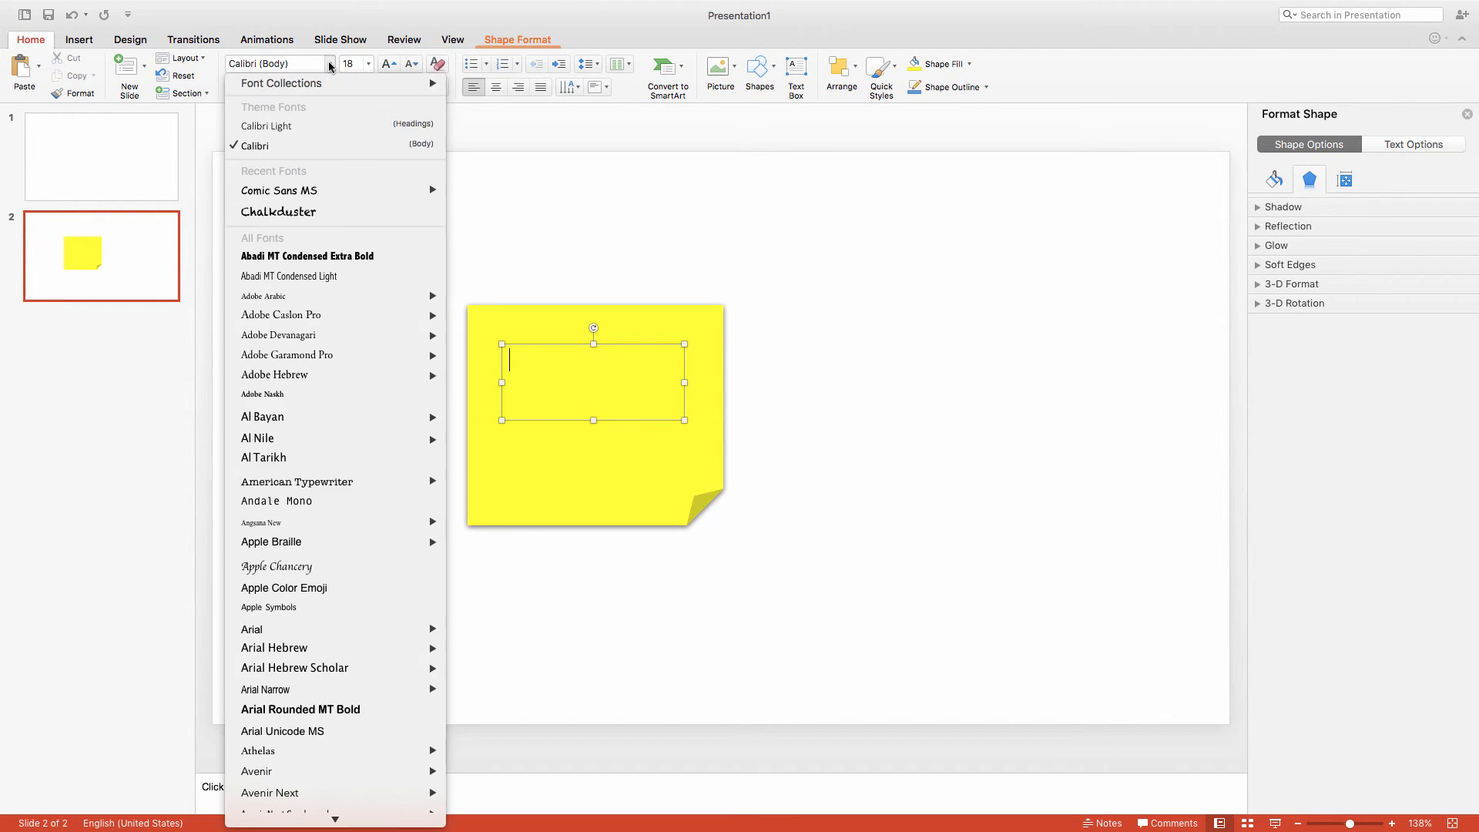
{"action": "mouse_move", "coordinate": [295, 191]}
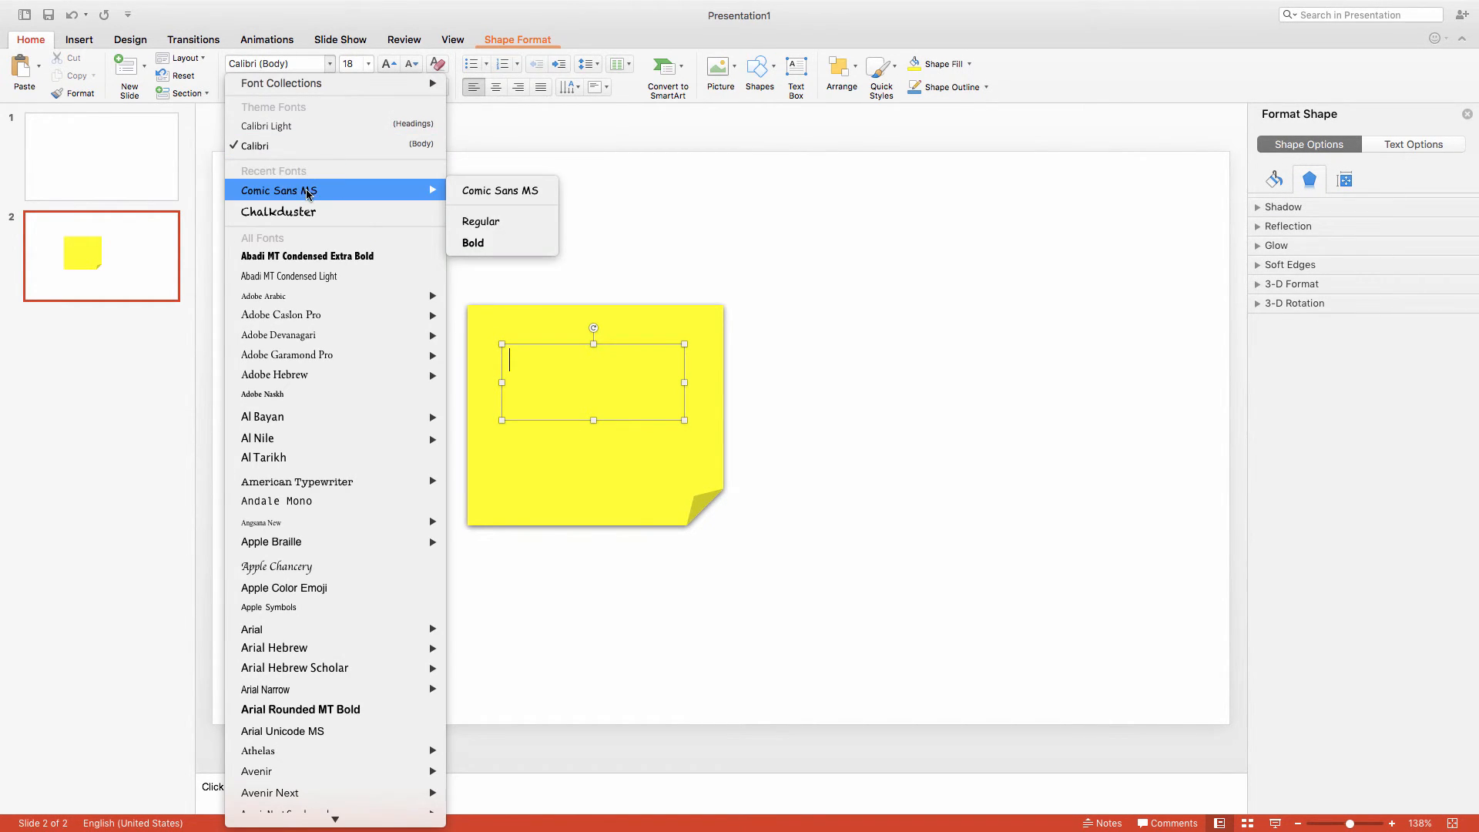
{"action": "left_click", "coordinate": [501, 191]}
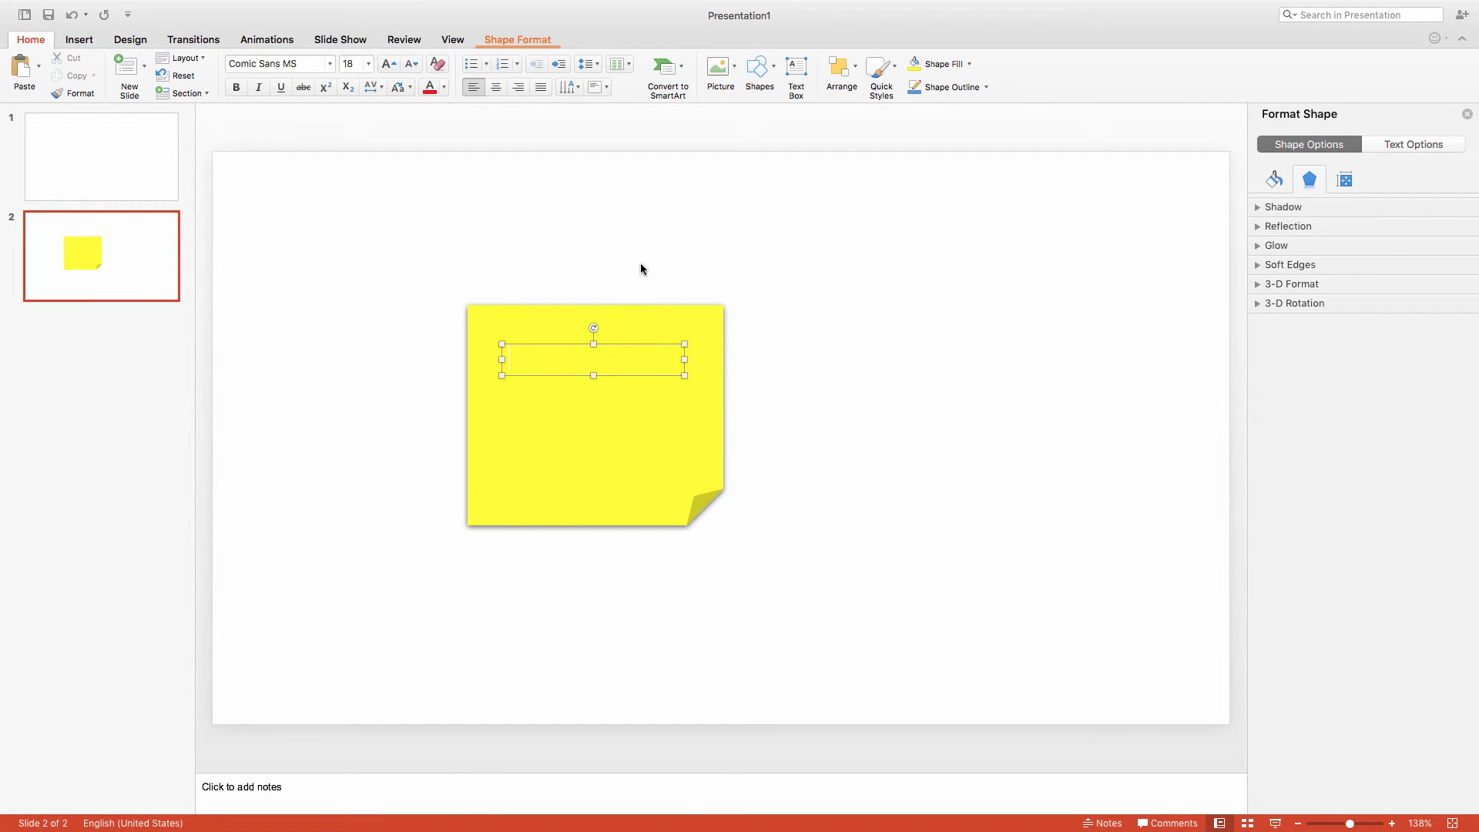
Step: Enter 'Enjoy the video!' into the text box on the yellow note
{"action": "type", "text": "Enjoy the"}
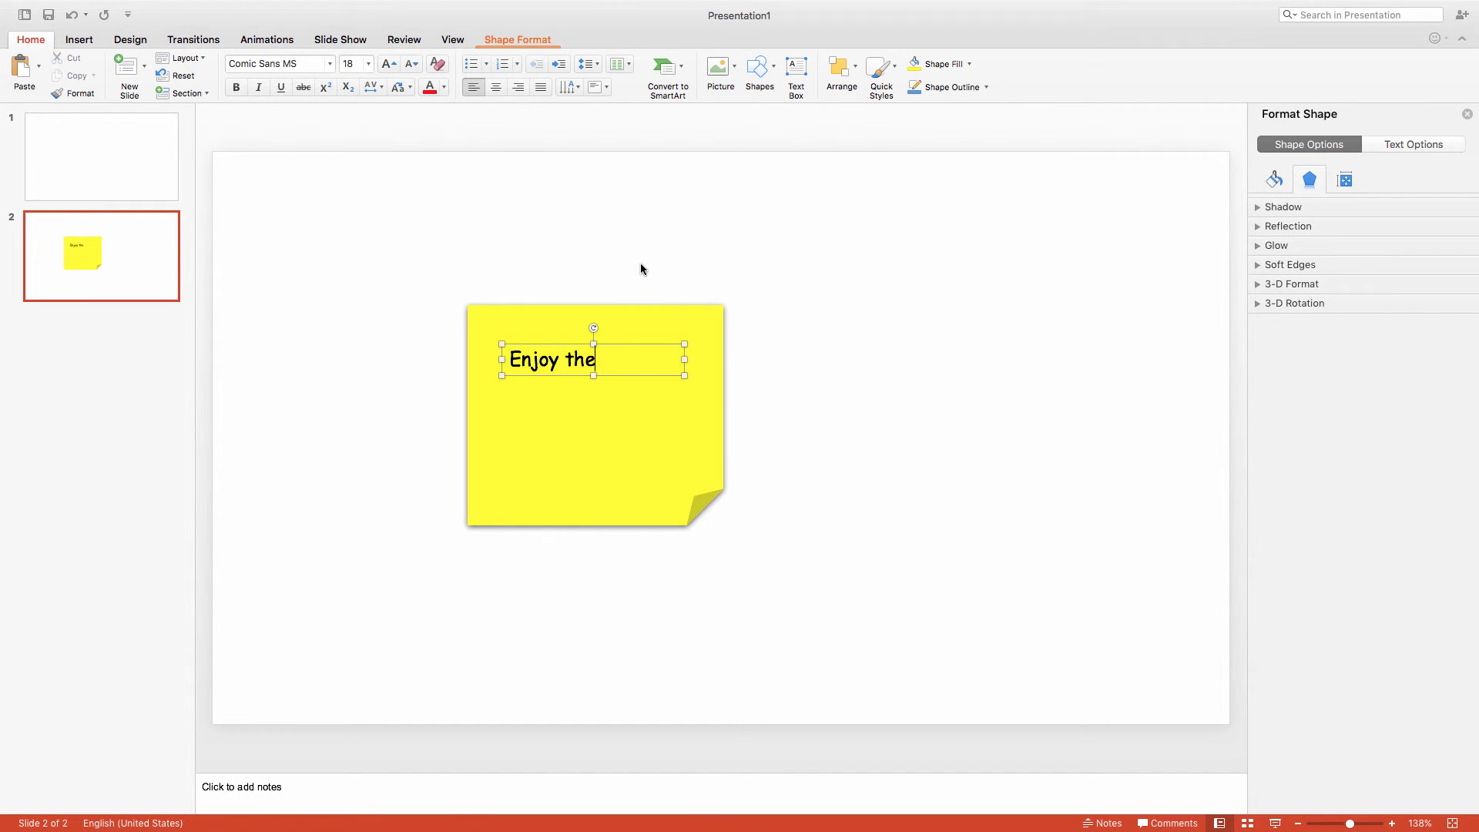
{"action": "type", "text": "video!"}
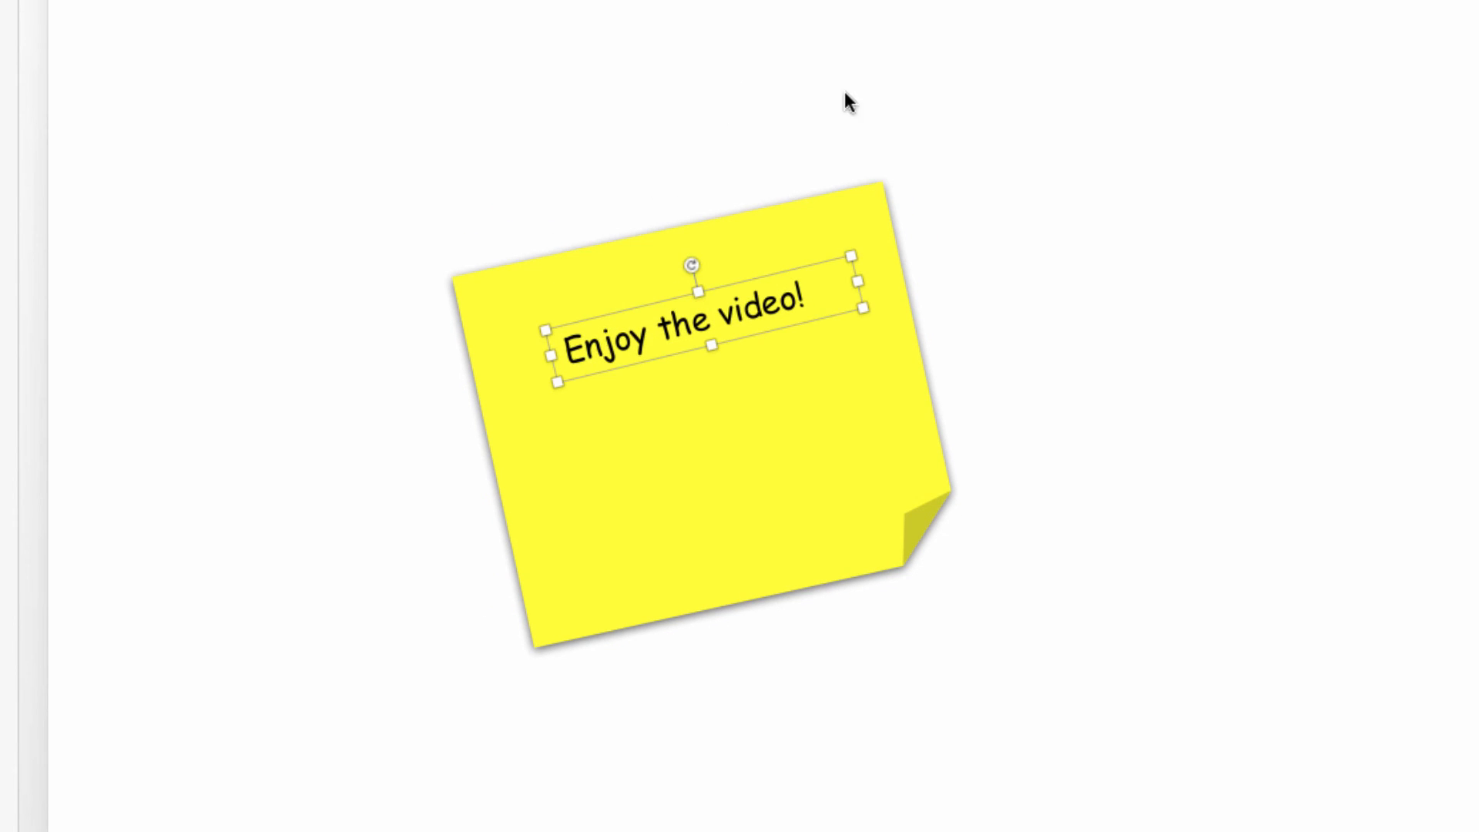
Step: Deselect everything to view the finished tilted sticky note
{"action": "left_click", "coordinate": [635, 159]}
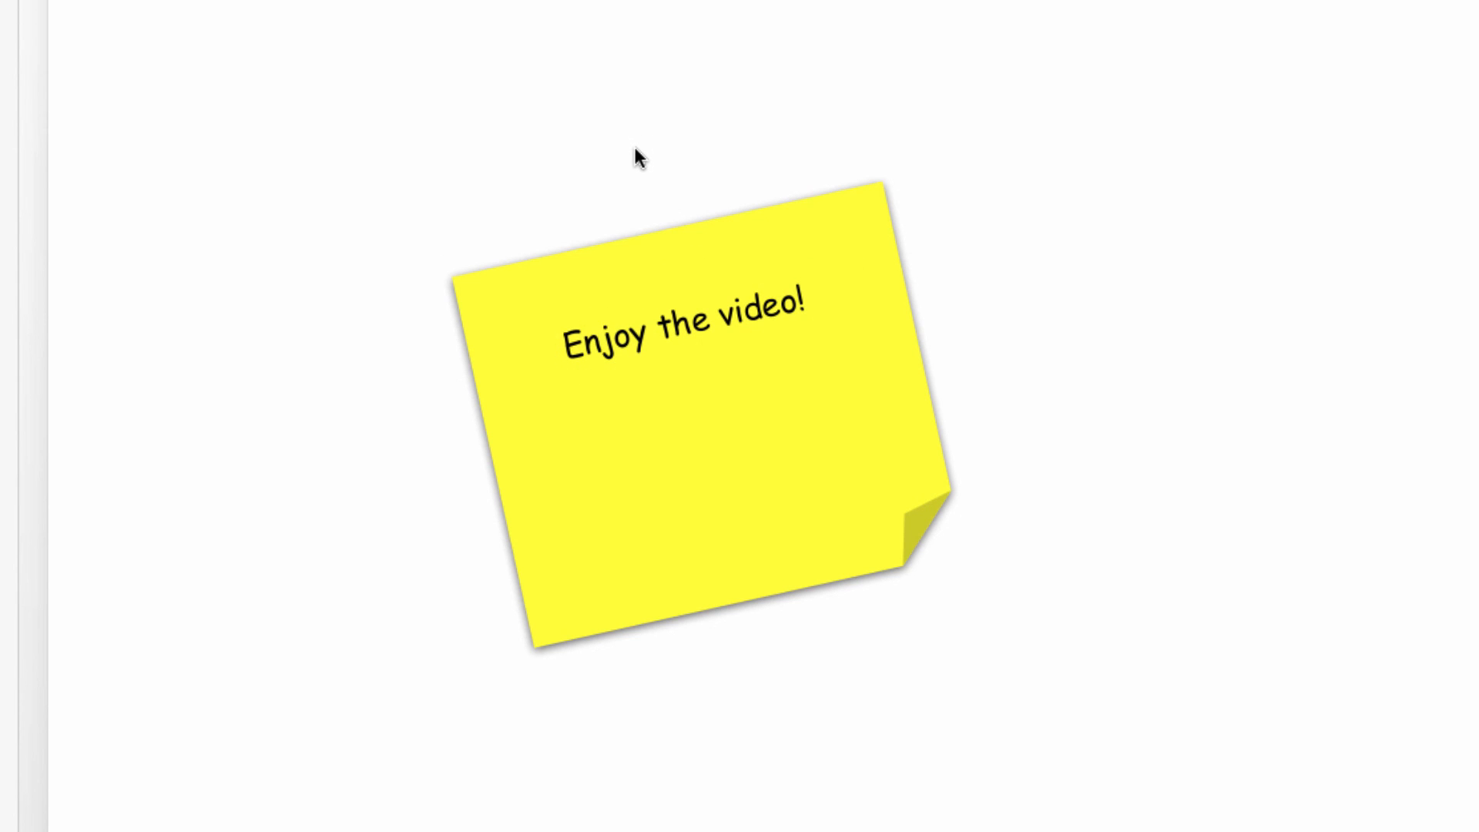